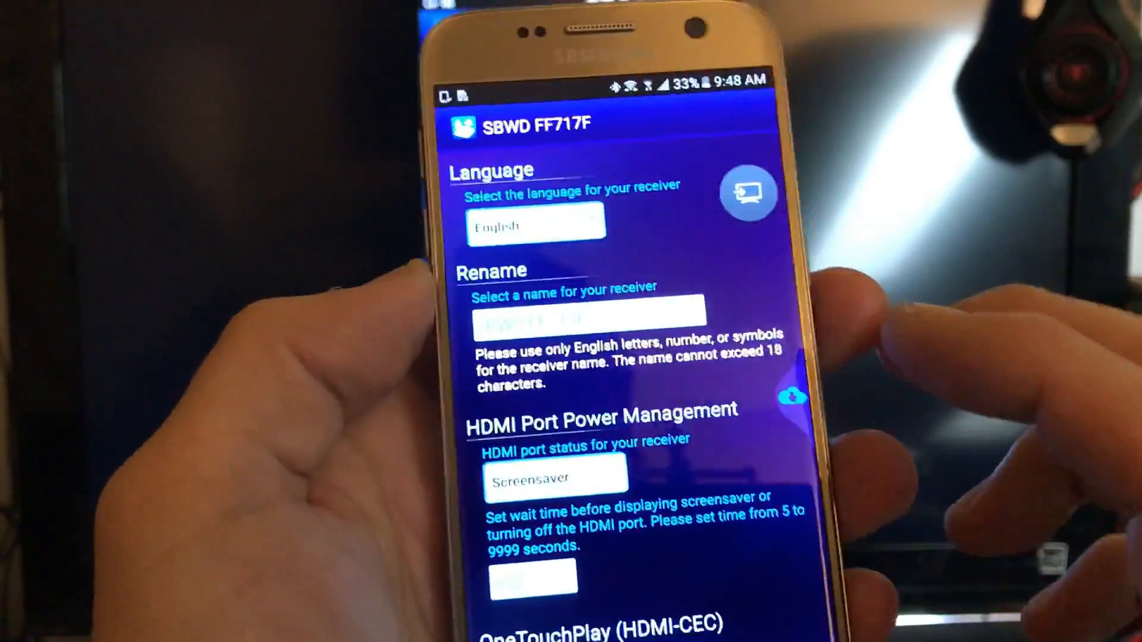
{"action": "scroll", "scroll_direction": "down", "scroll_amount": 3}
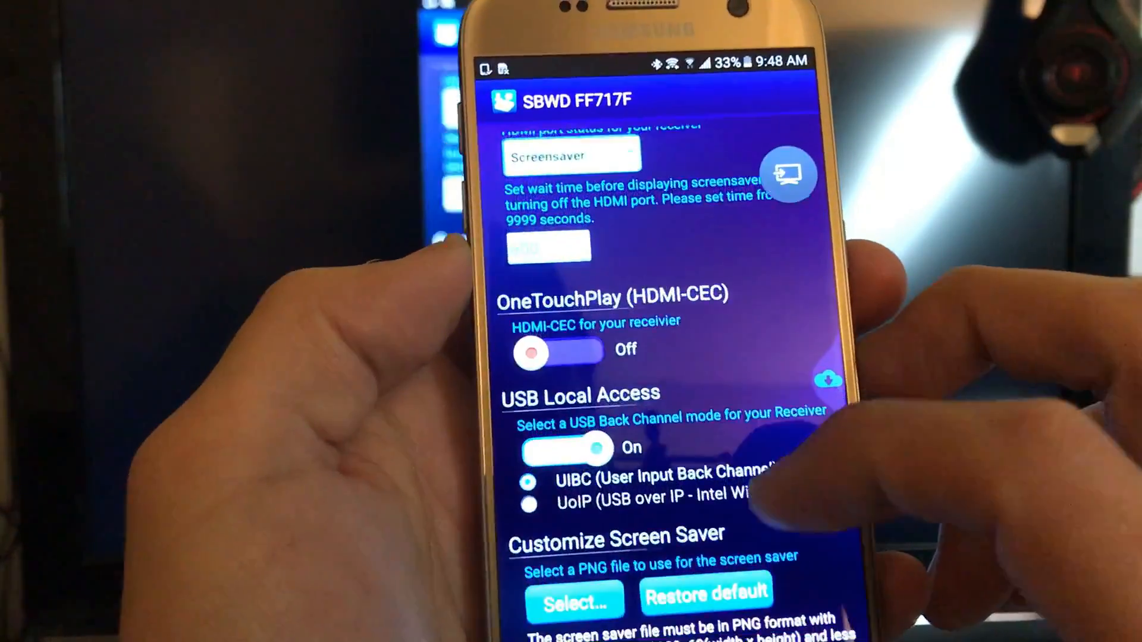